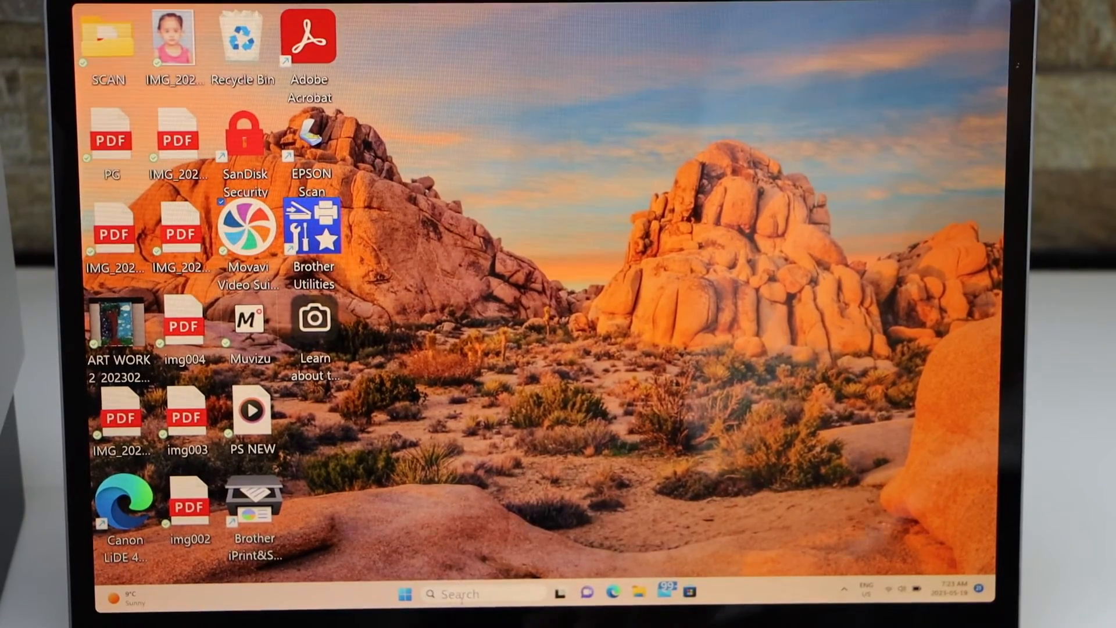
- Search 'hp' in the taskbar and launch the HP Smart app from Best match
type("hp")
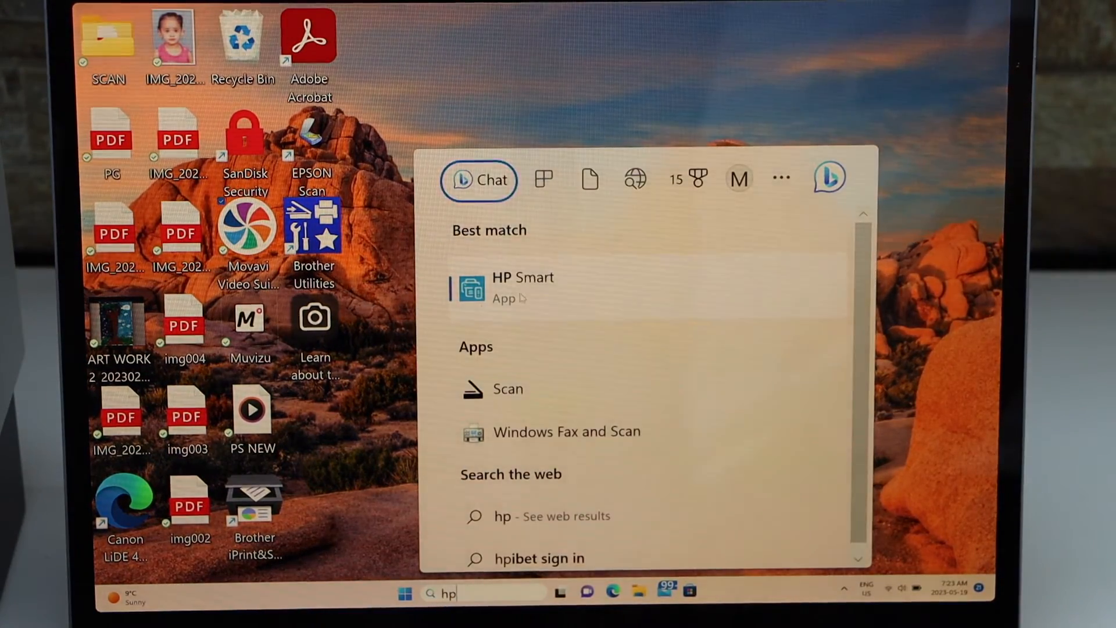
left_click(523, 285)
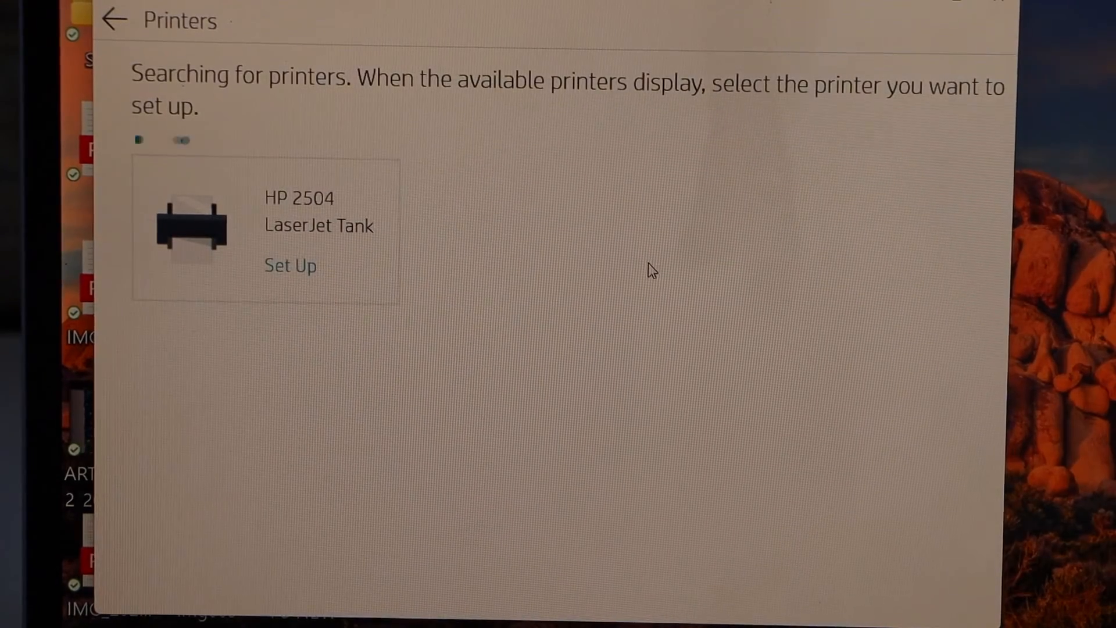
mouse_move(455, 219)
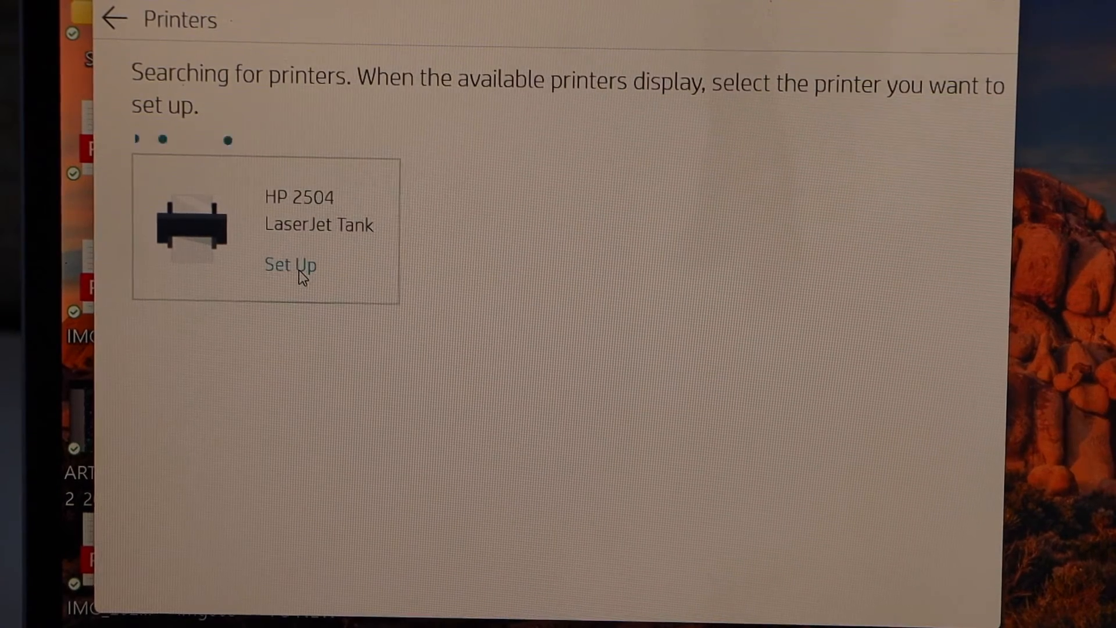
- Start setup of the HP 2504 LaserJet Tank, allow Wi-Fi password use, and connect it to BELL451
left_click(289, 265)
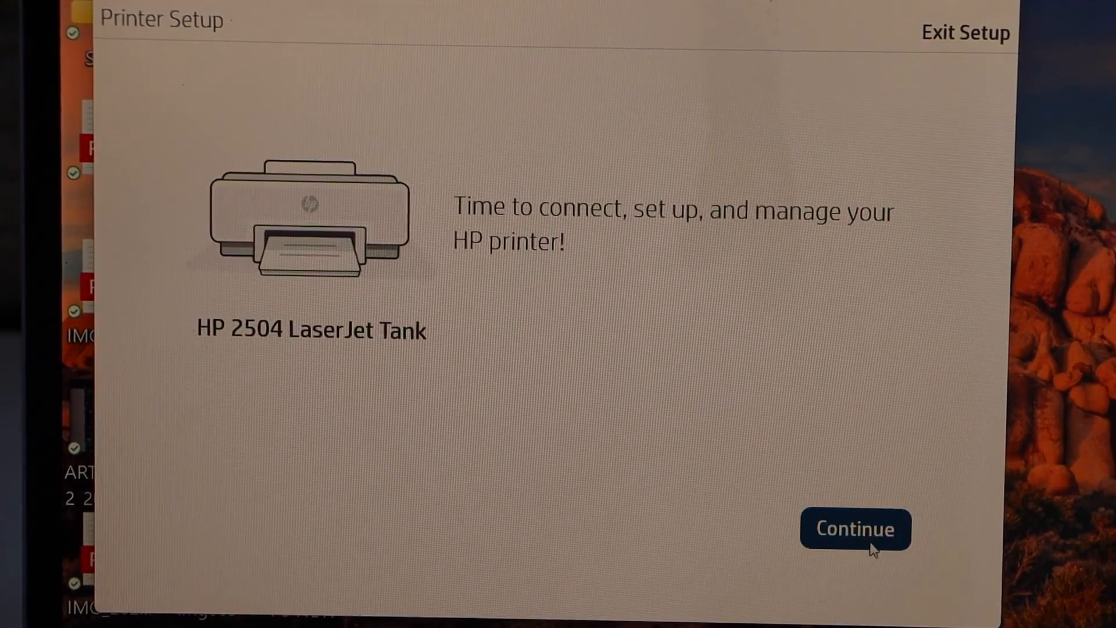
left_click(855, 528)
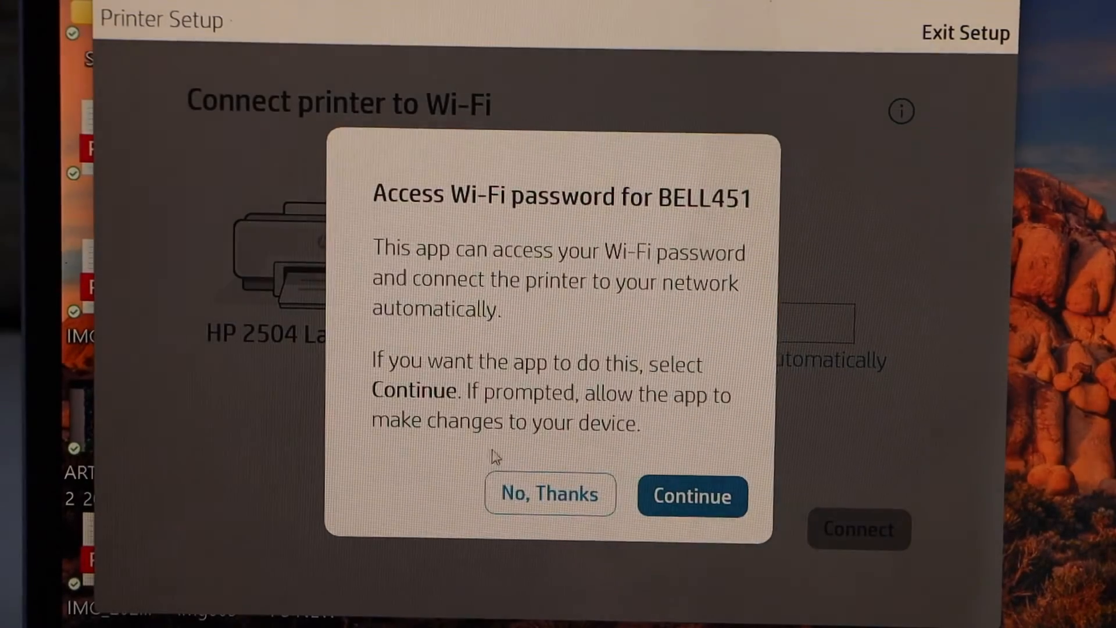
mouse_move(519, 313)
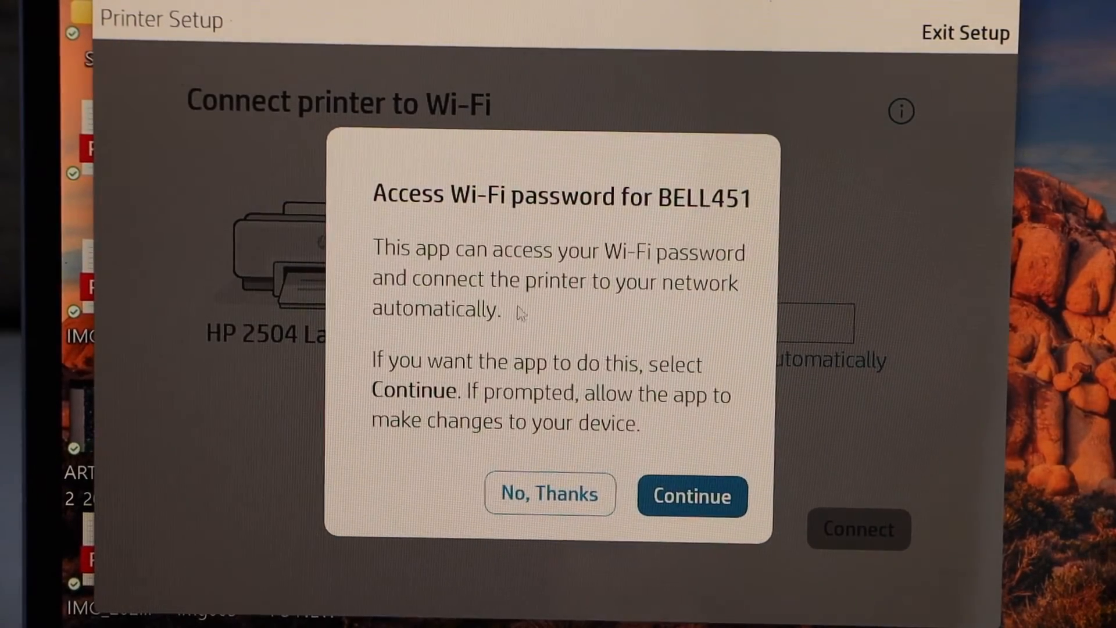
left_click(691, 495)
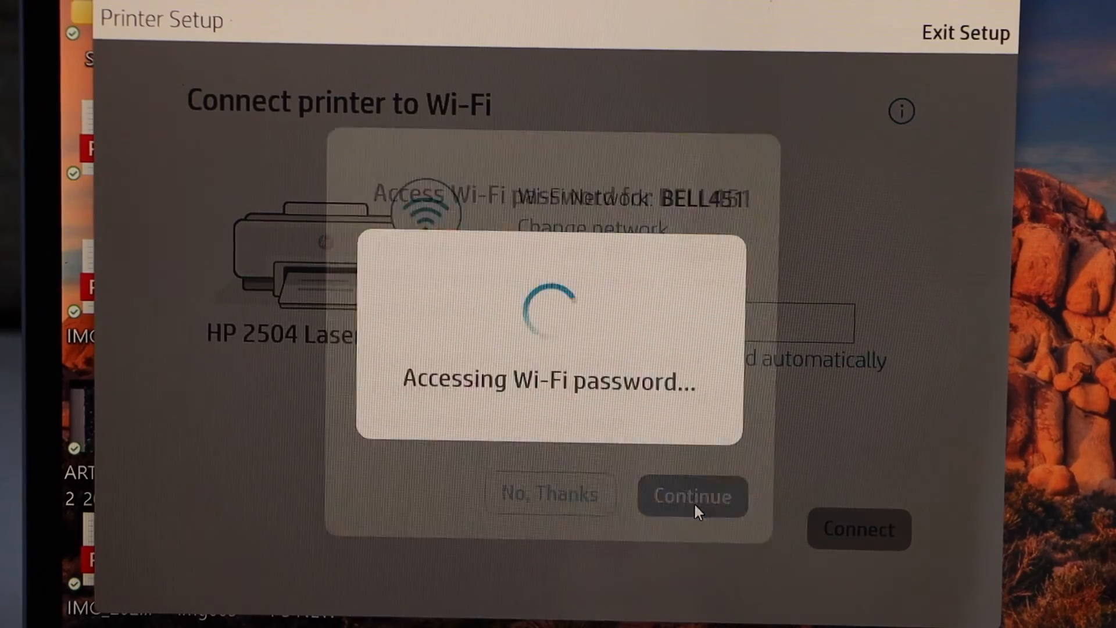
left_click(691, 496)
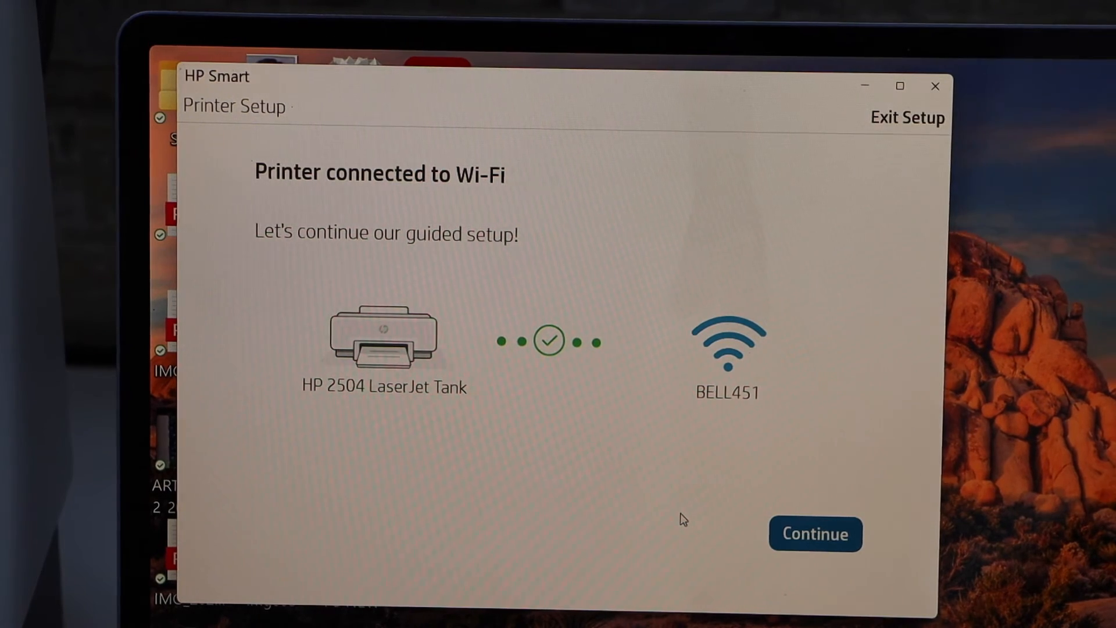
- Continue past the Printer connected screen to the driver page and go to Printers & Scanners
left_click(815, 533)
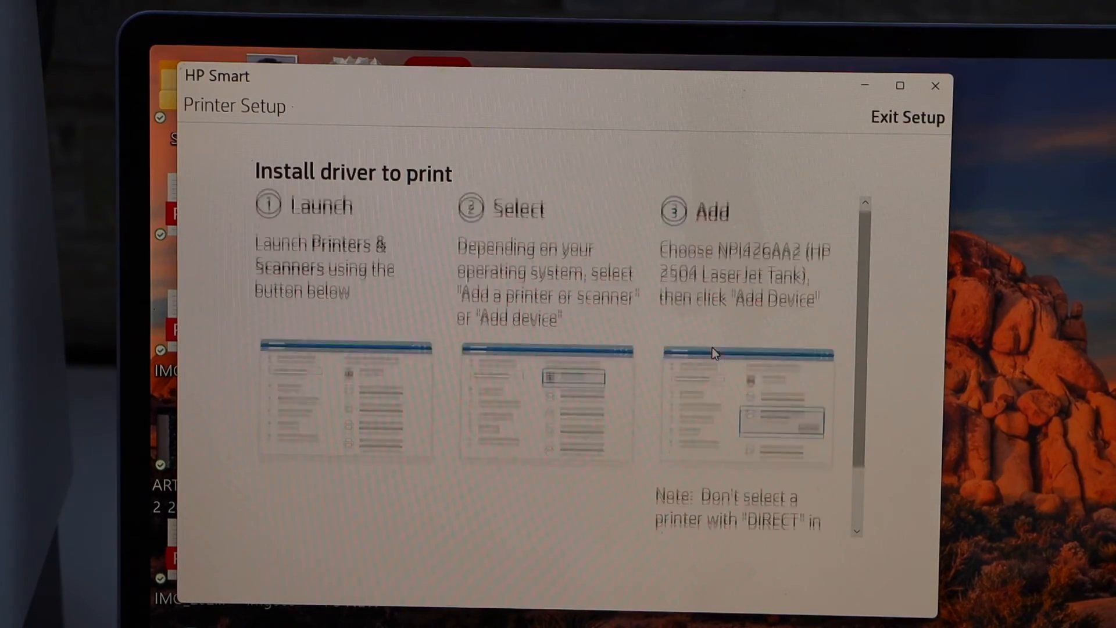
scroll("down", 3)
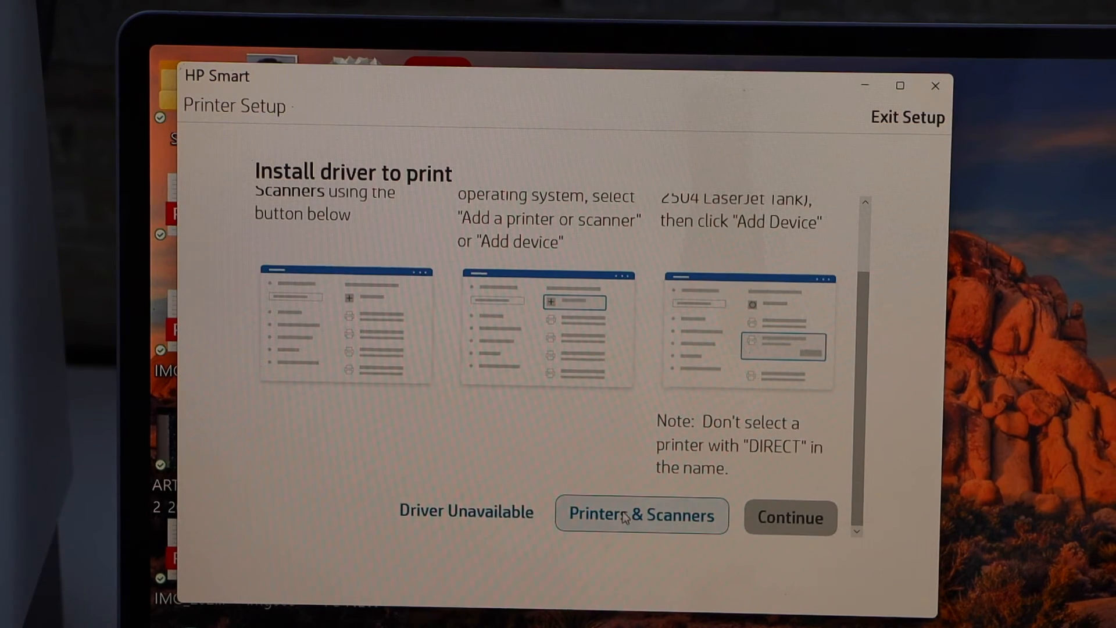
left_click(640, 515)
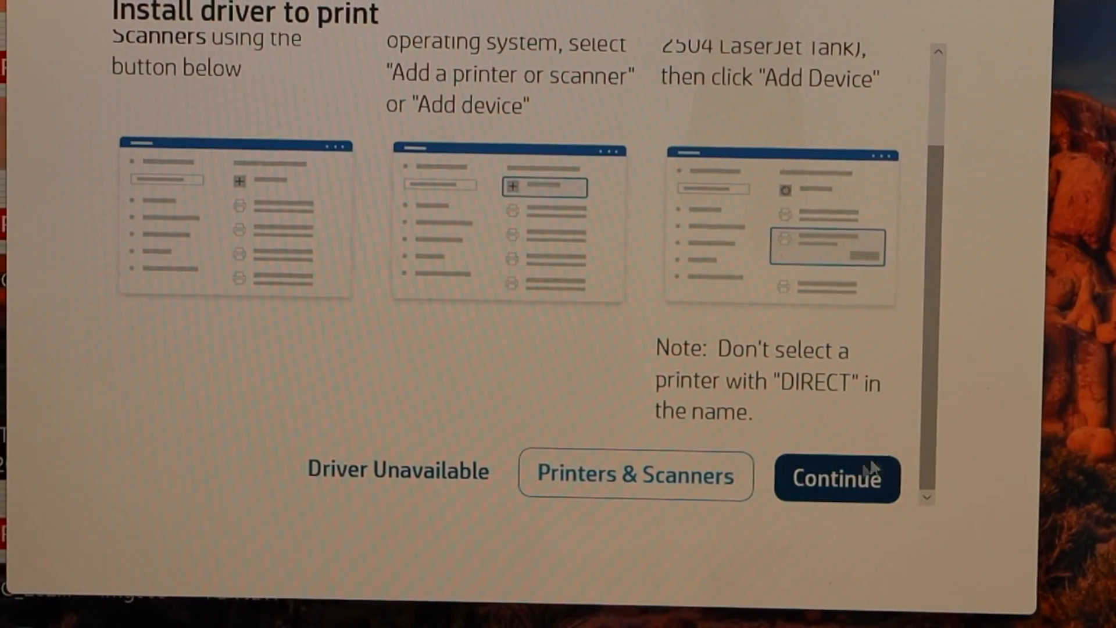
- Continue on the Install driver page to finish setup, returning home with the new 426AA2 printer listed
left_click(836, 478)
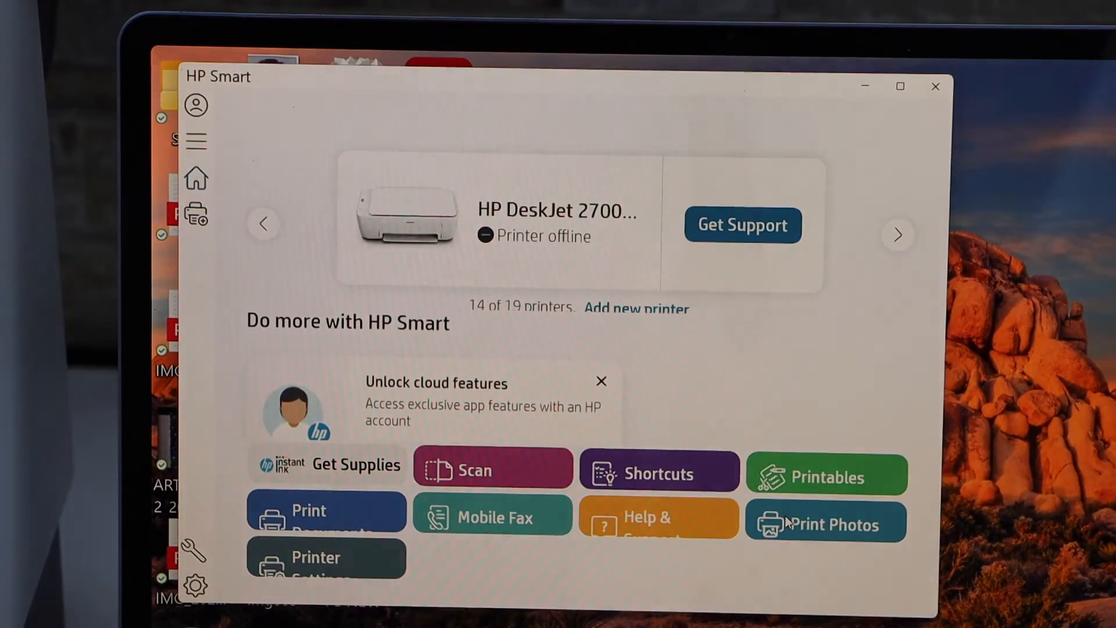
left_click(898, 234)
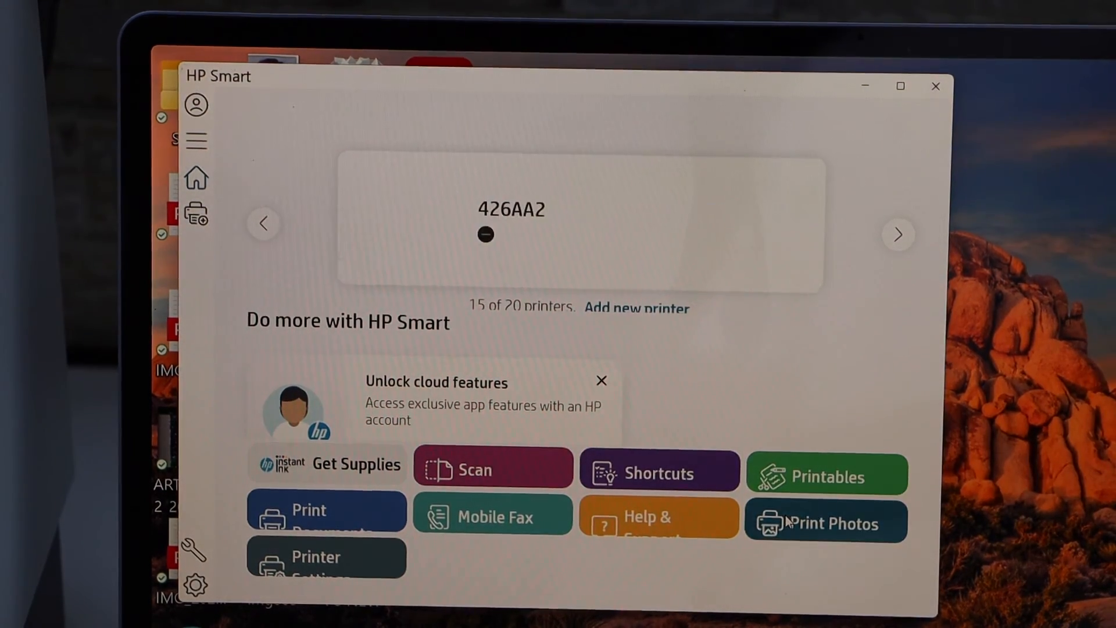